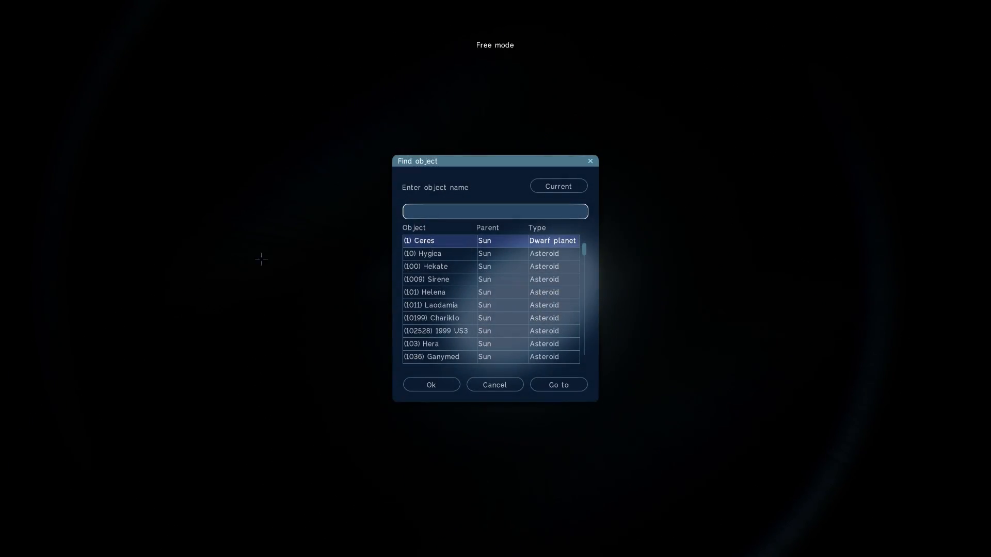
Search for 'Cygnus X-1' and fly to the blue supergiant
text(Cygnus X-1)
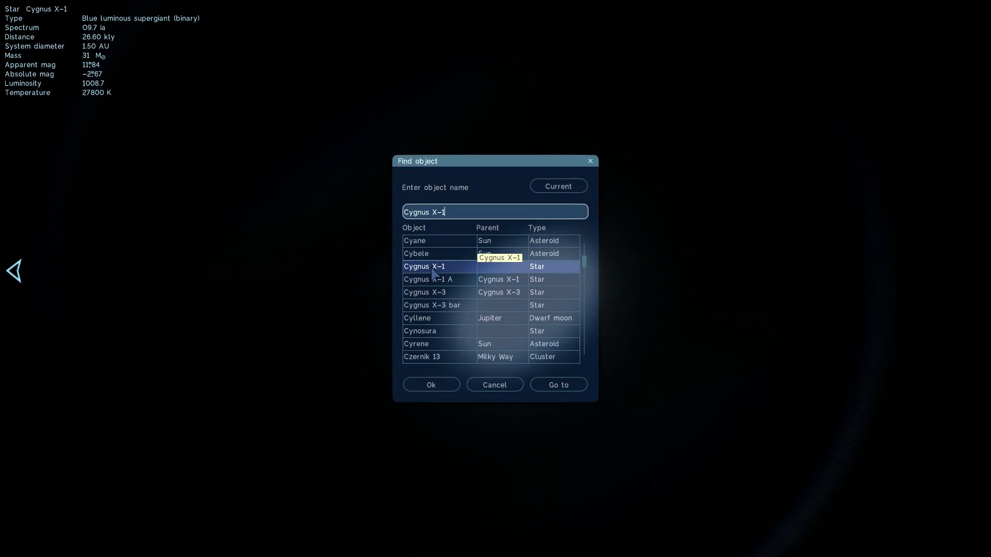
click(557, 385)
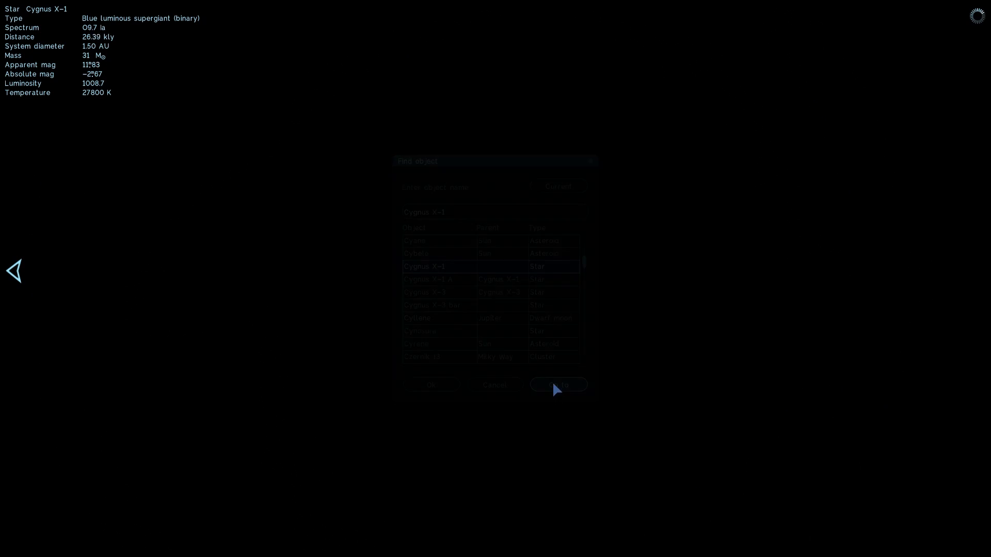
click(557, 385)
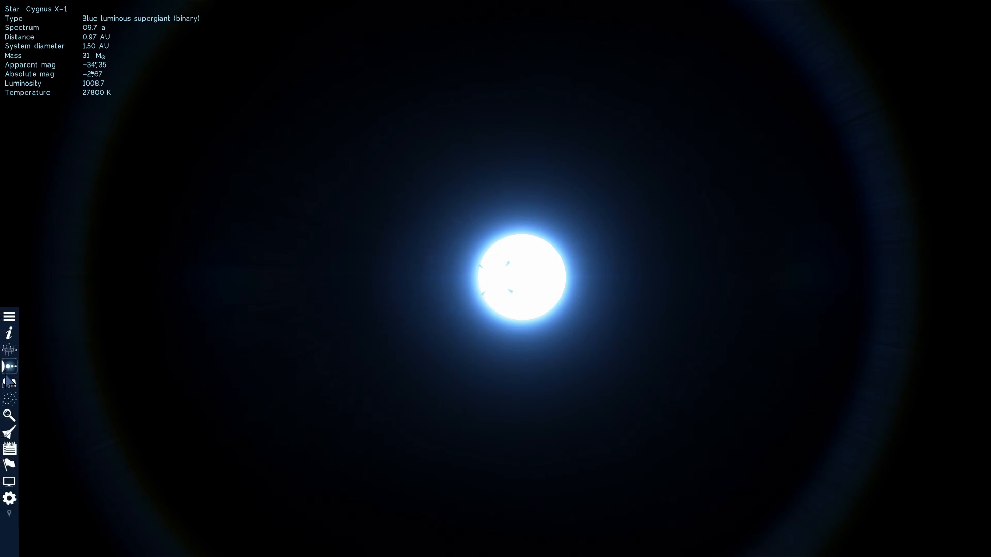
Browse the system's members, inspect HDE 226868, then fly to black hole Cygnus X-1 A
click(175, 31)
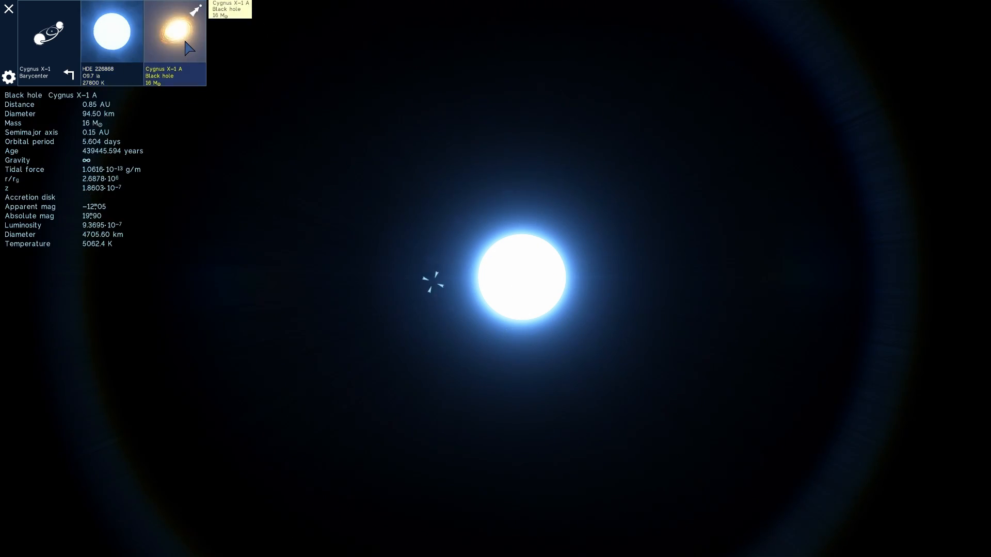
click(112, 31)
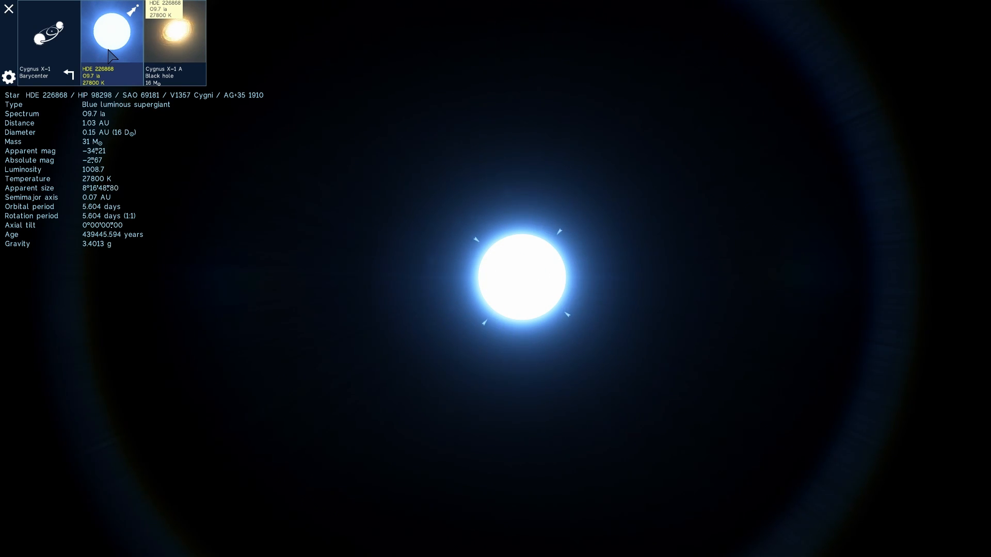
click(175, 31)
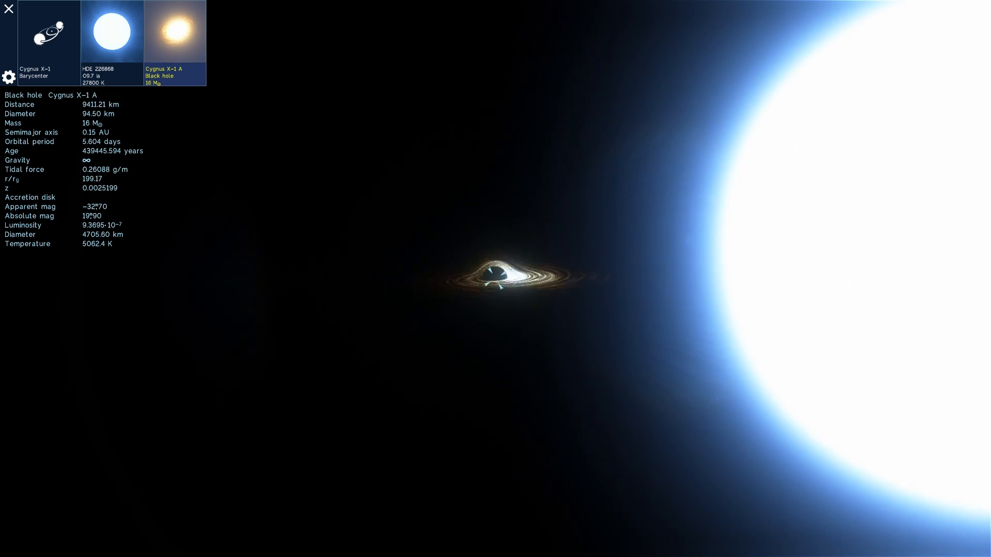
Zoom in toward Cygnus X-1 A's accretion disk and accelerate simulated time
scroll(down, 3)
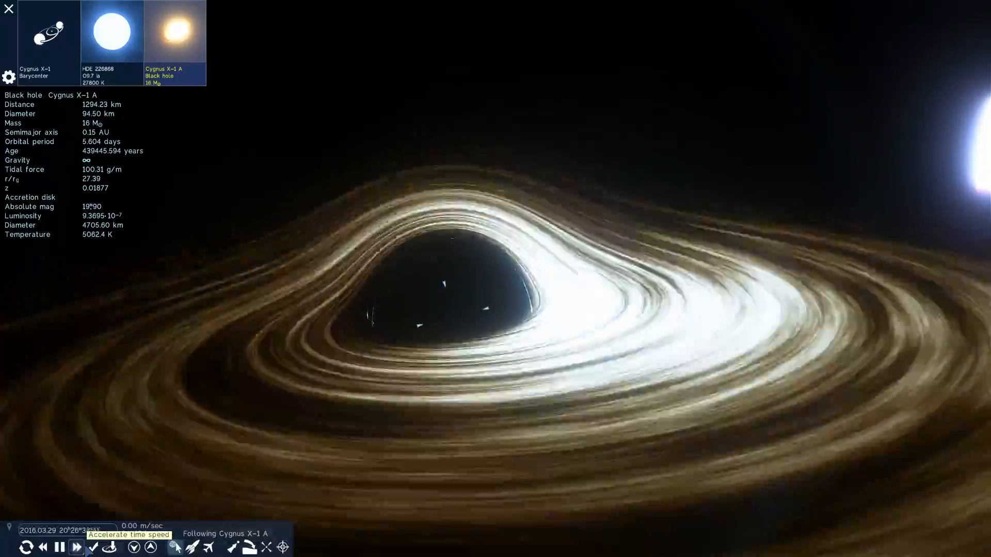
click(91, 547)
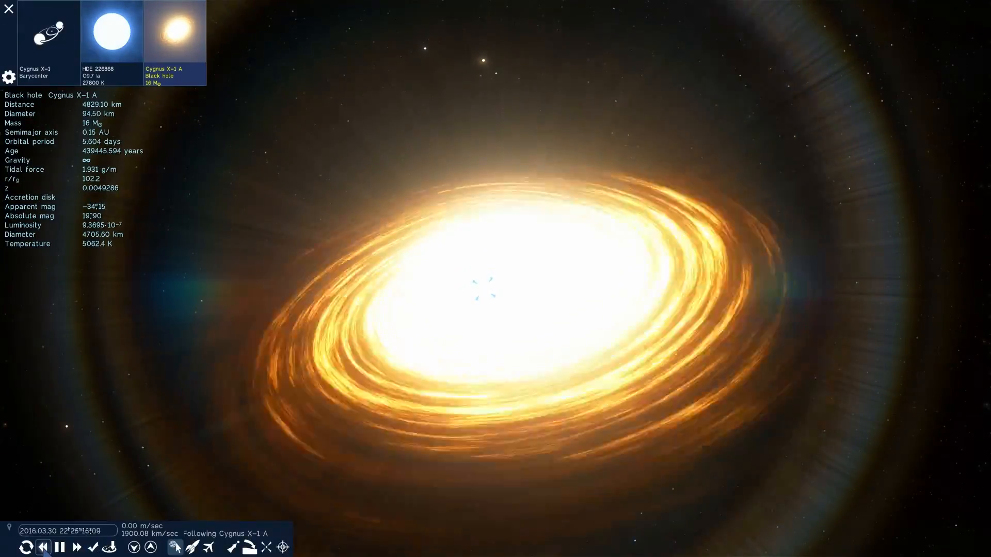
Lower exposure compensation by two steps to reduce the disk's glare
click(75, 547)
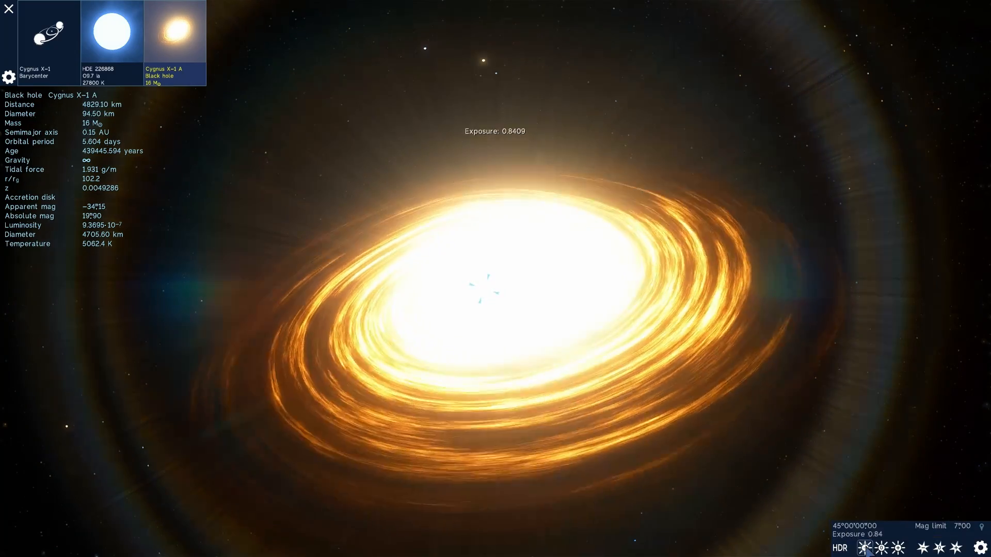
click(865, 547)
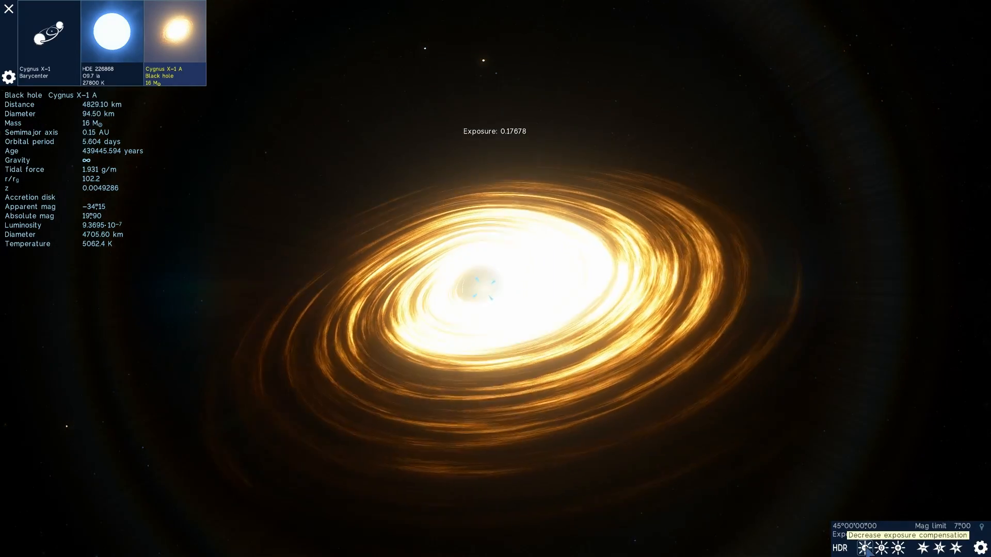
click(865, 548)
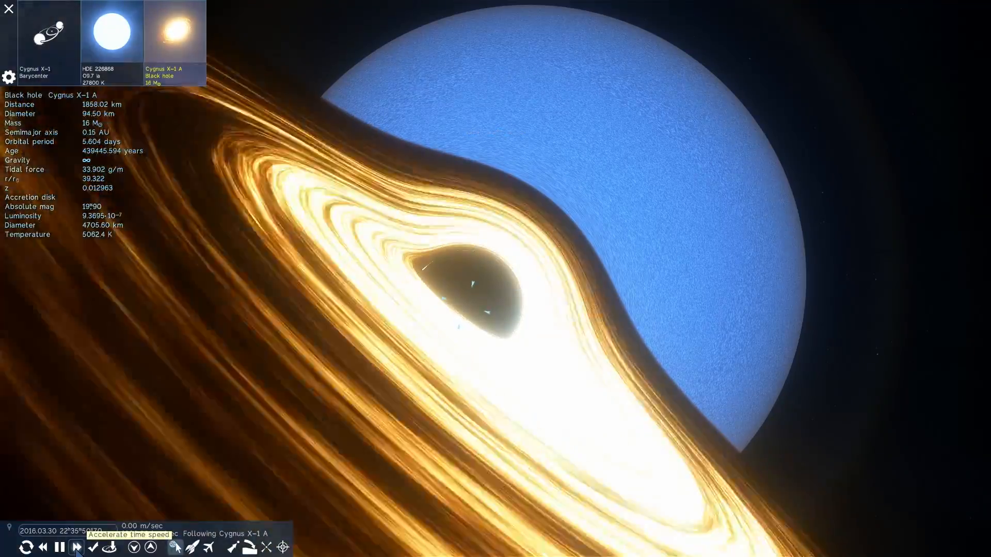
Raise time speed stepwise from 0.1x through 1x, 3x, 10x and 300x to 3000x
click(61, 547)
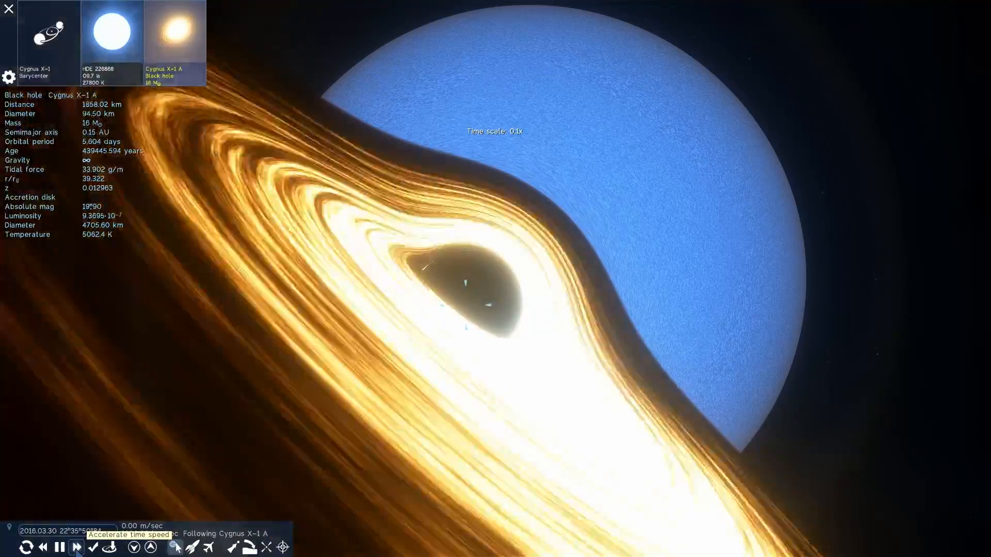
click(76, 547)
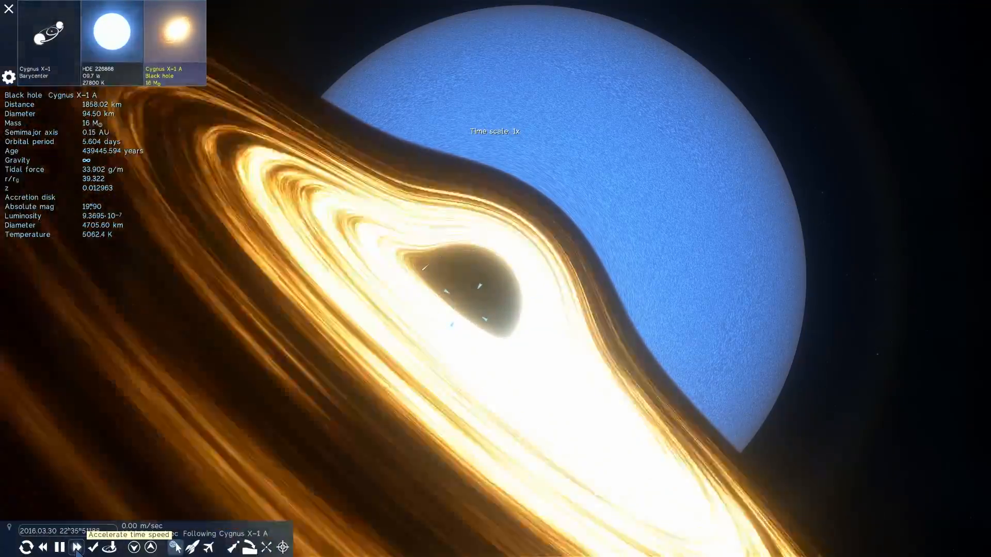
click(76, 547)
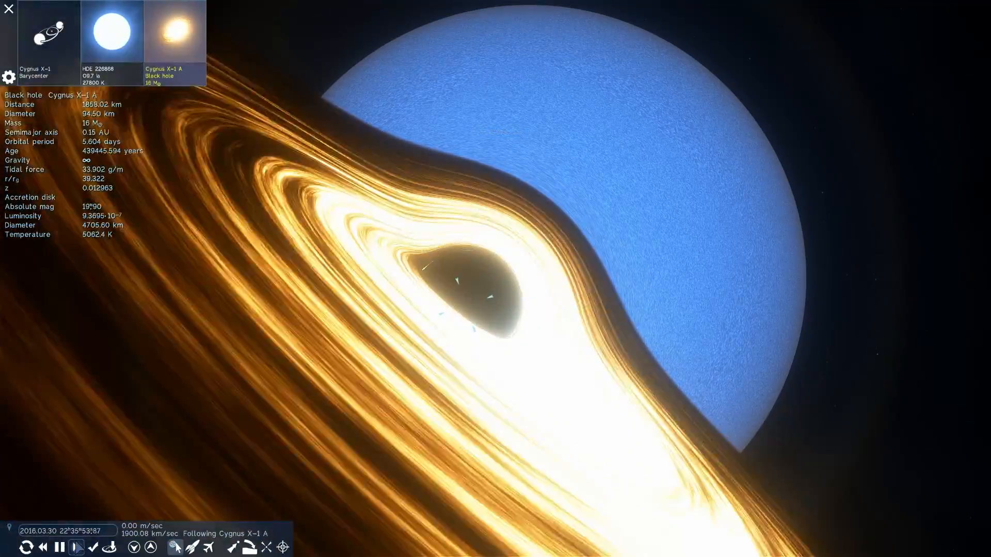
click(76, 547)
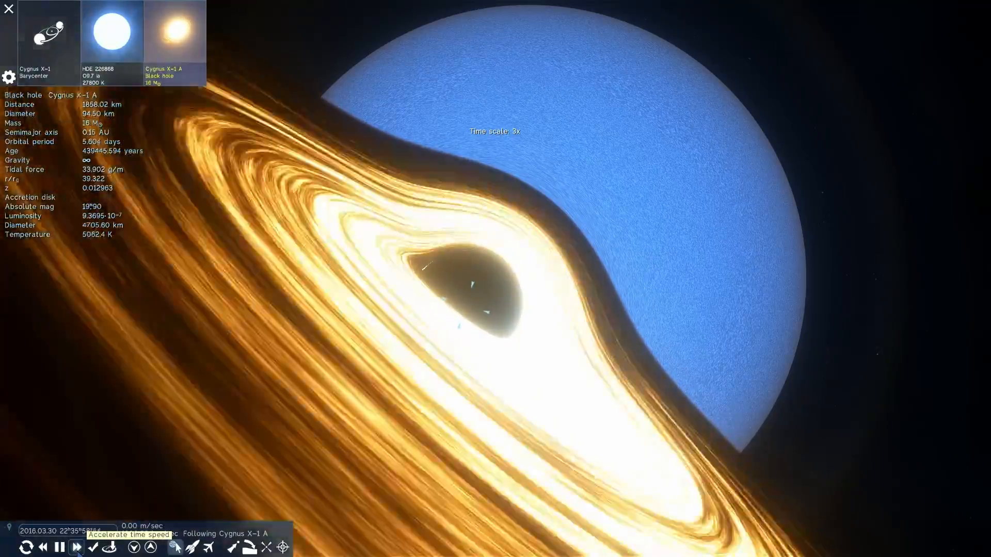
click(76, 547)
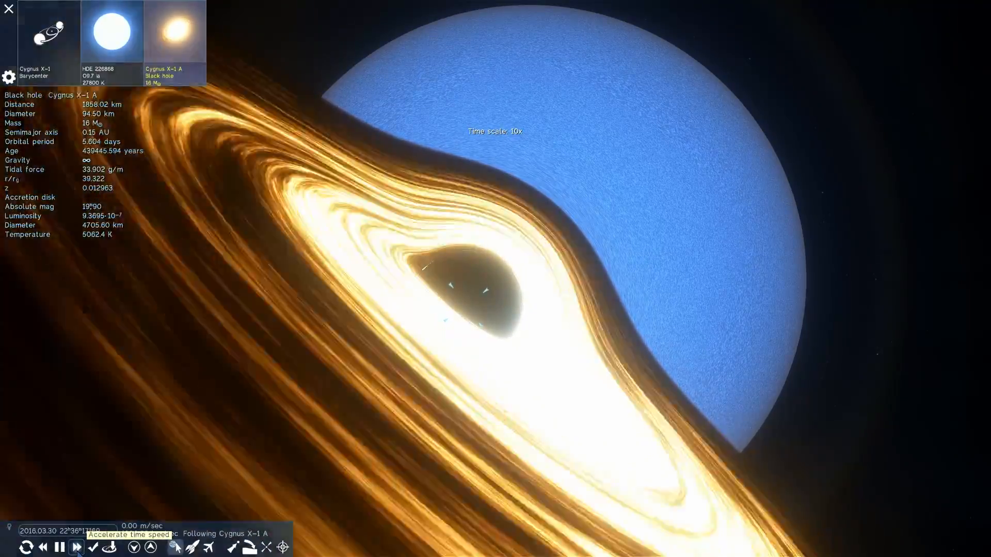
click(92, 547)
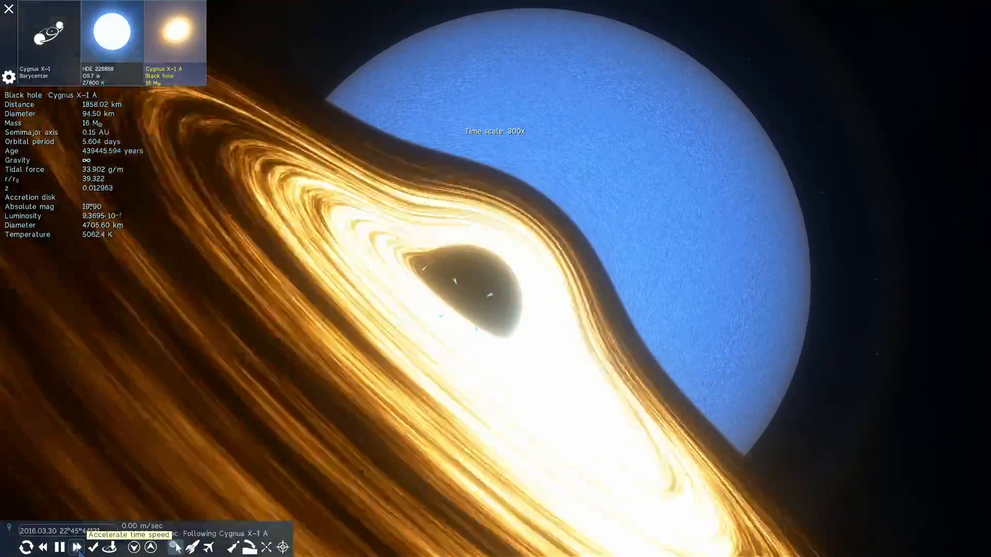
click(92, 547)
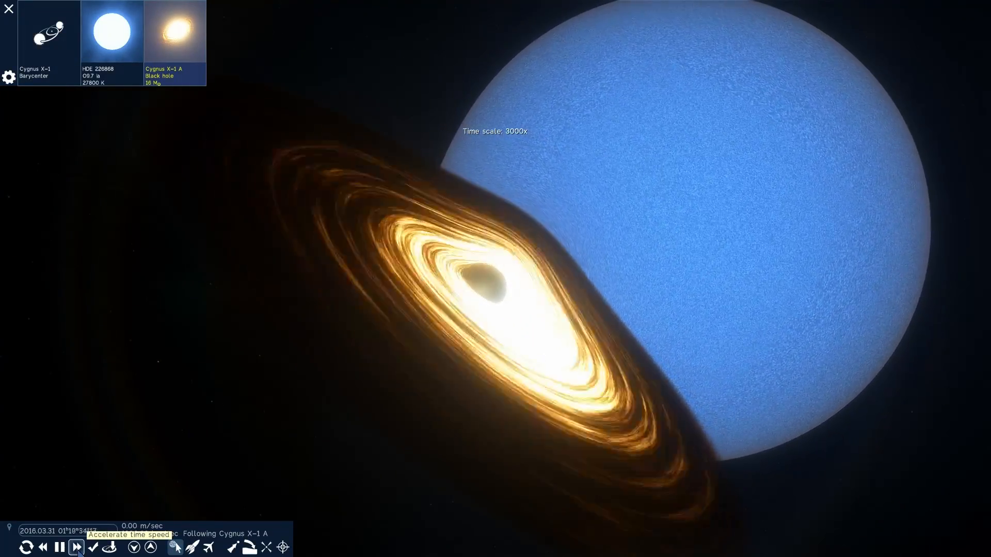
Pull back to HDE 226868 with the binary's orbit paths displayed
click(77, 547)
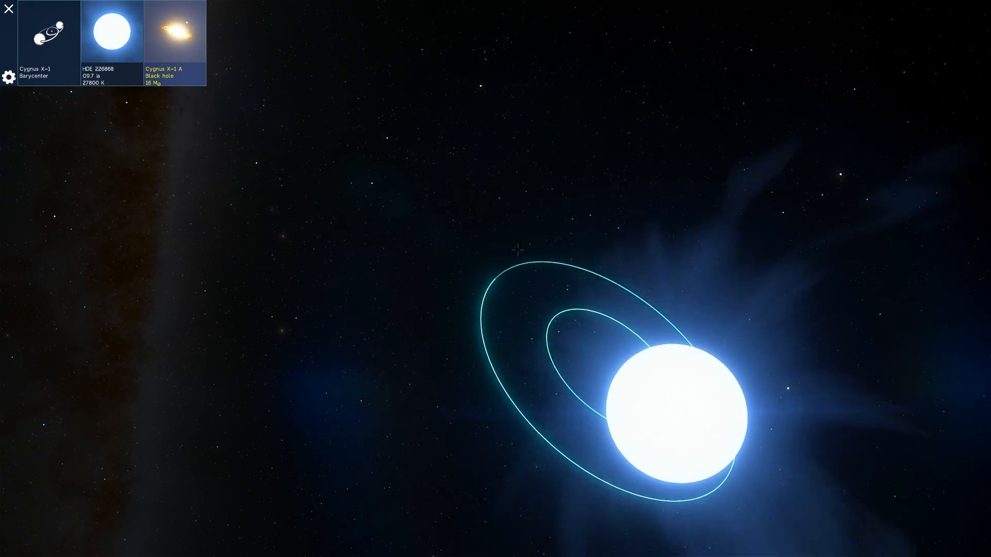
Return near Cygnus X-1 A, hide orbit paths, and drag away toward HDE 226868
click(177, 31)
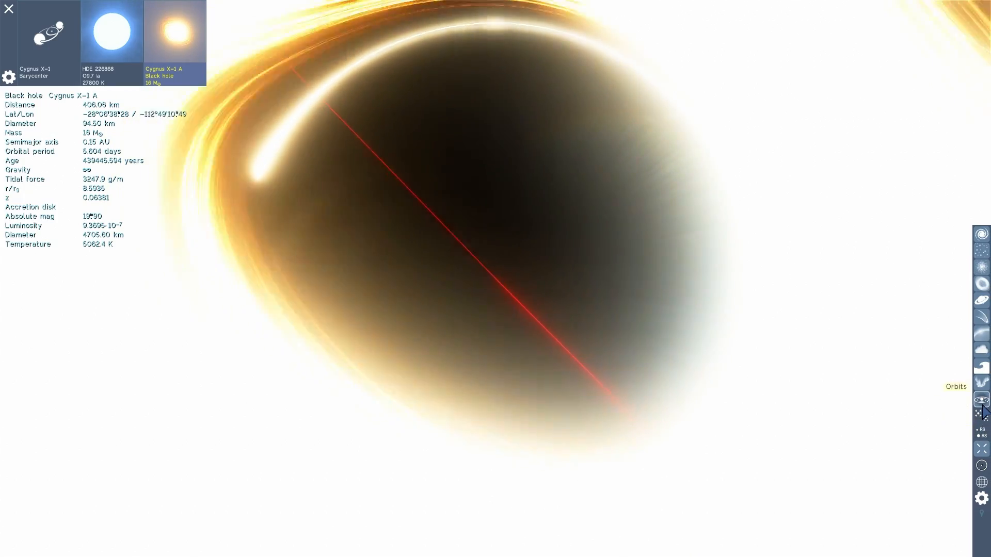
click(982, 398)
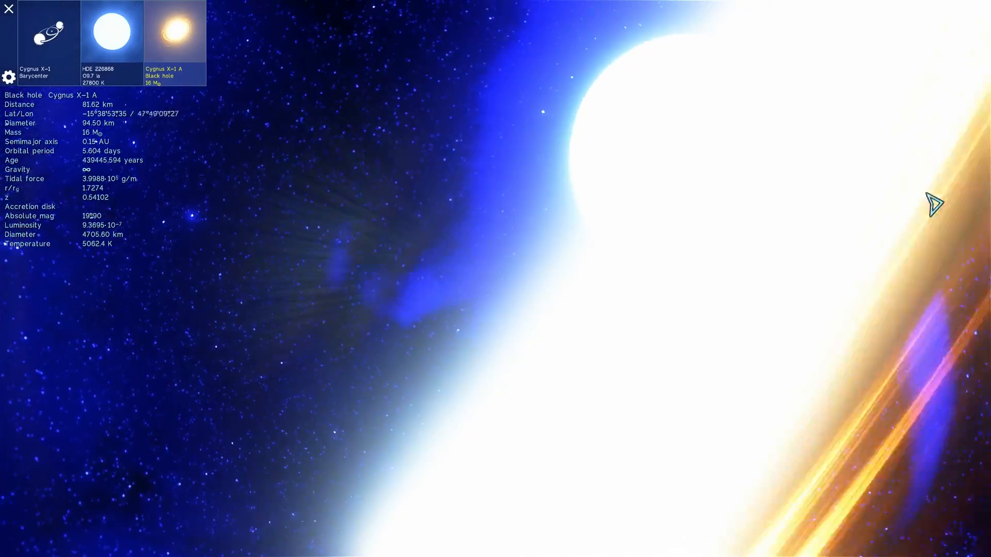
drag(935, 201, 632, 108)
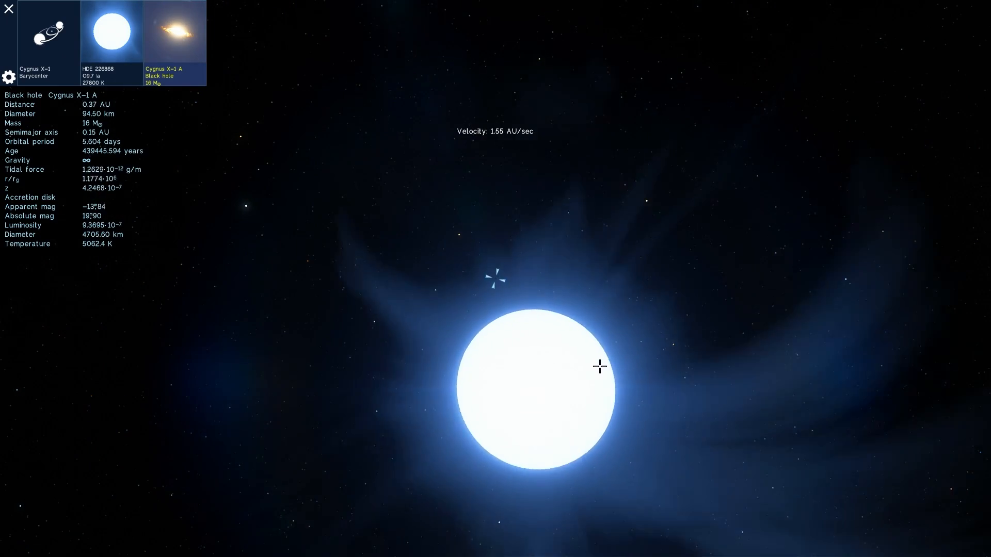
Scroll far out past the Cygnus X-1 system to see the whole spiral galaxy
scroll(down, 3)
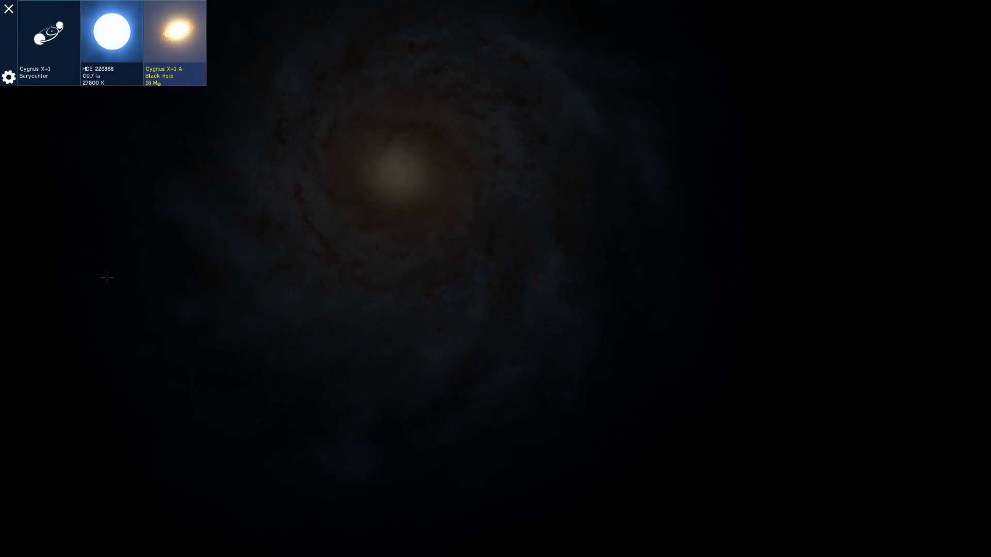
Close the black hole info panel and raise exposure compensation two steps
click(9, 8)
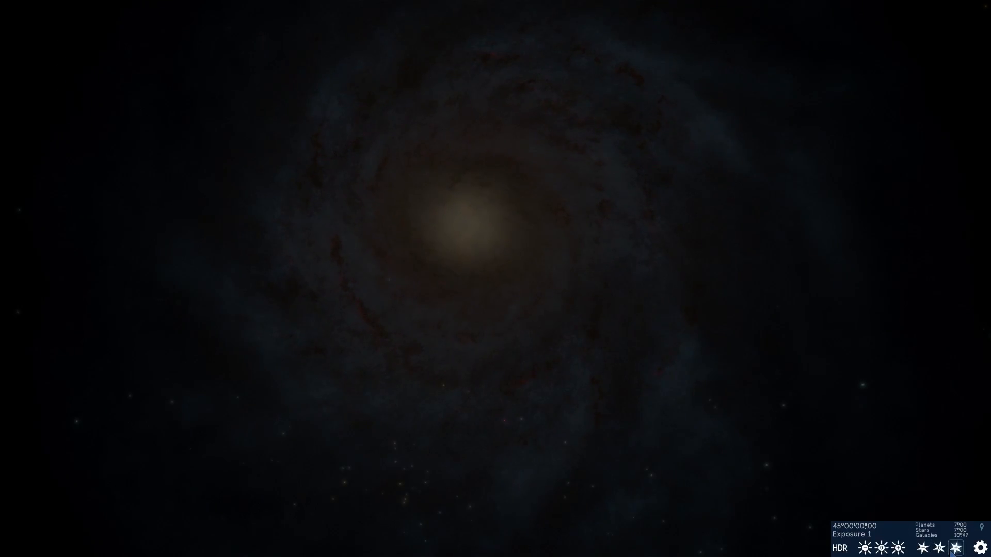
click(897, 548)
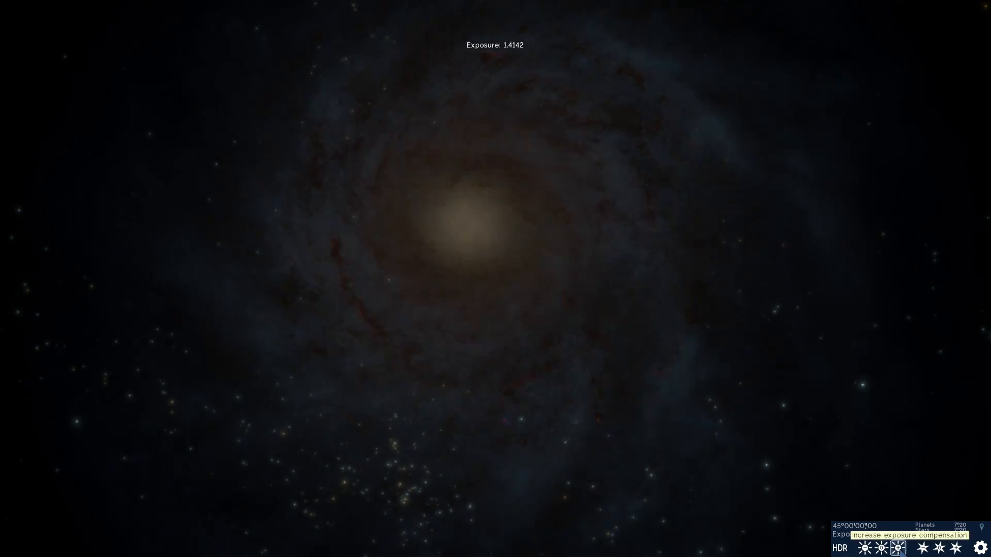
click(897, 547)
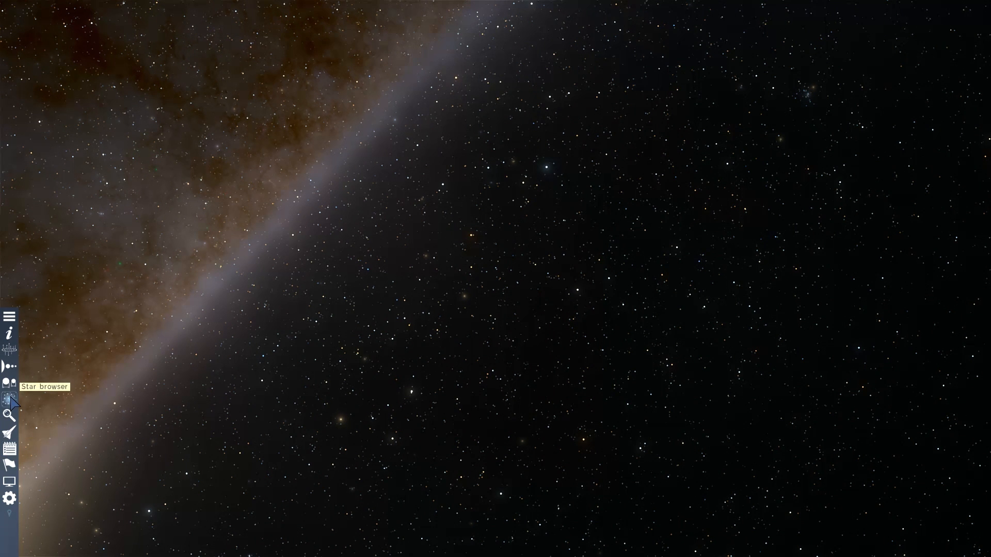
In the star browser, filter for systems whose main star is a black hole
click(9, 399)
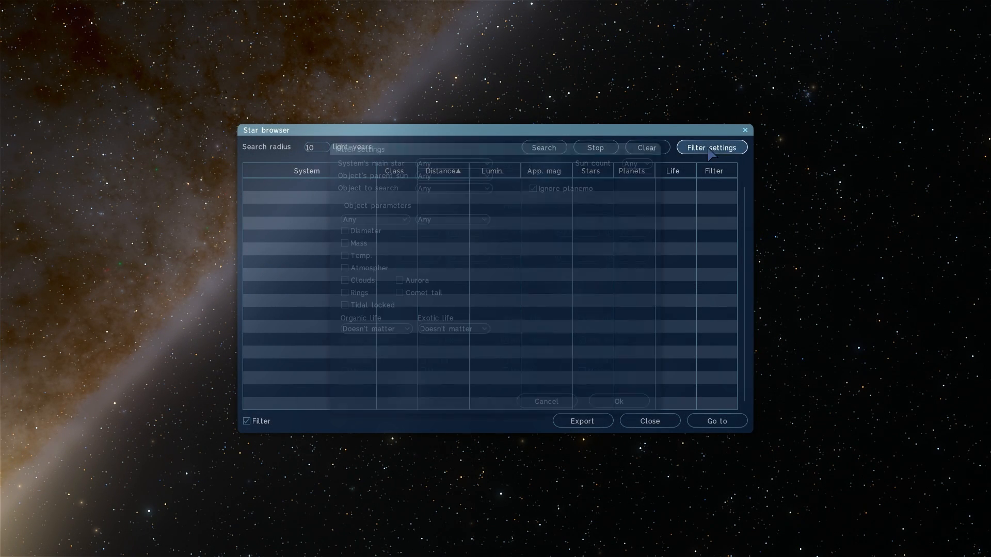
click(711, 147)
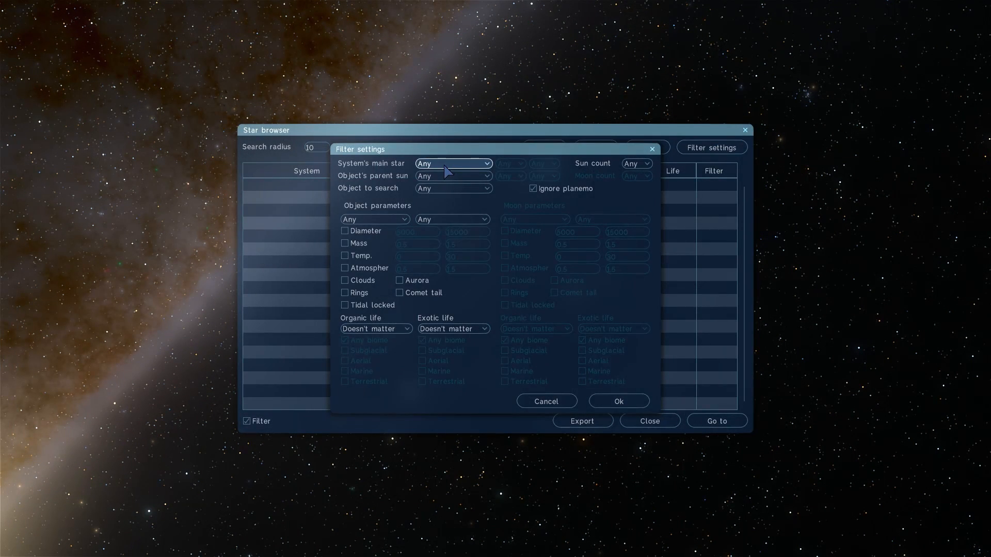
click(451, 164)
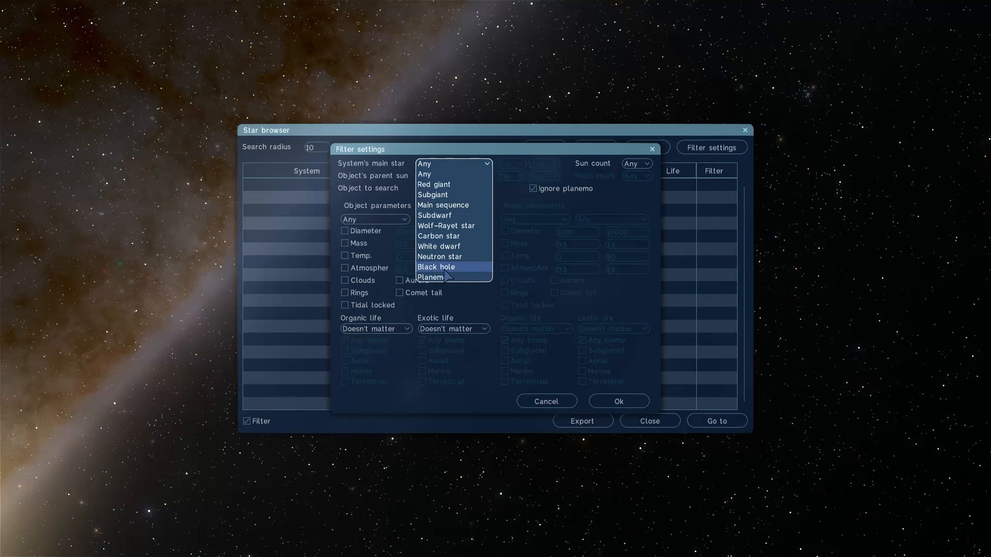
click(435, 267)
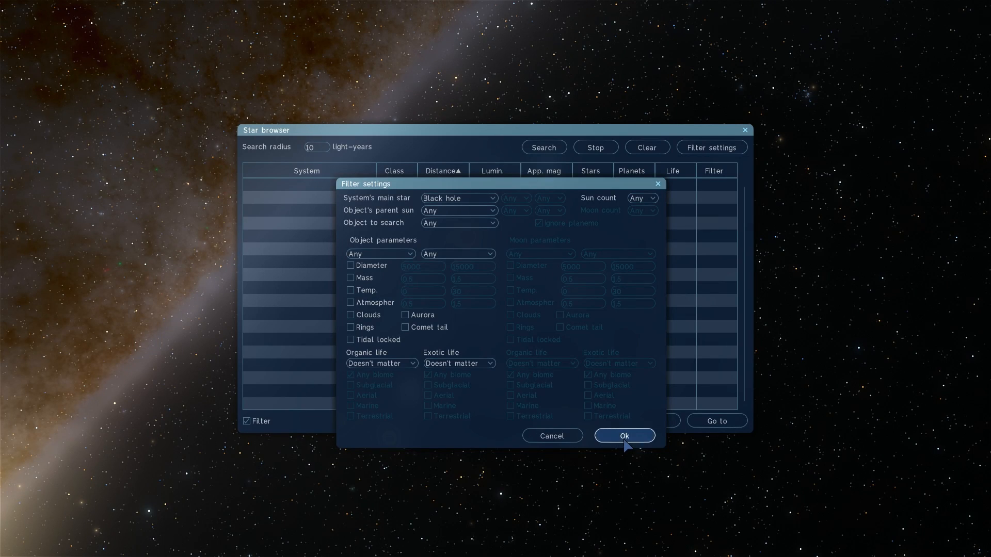
click(624, 435)
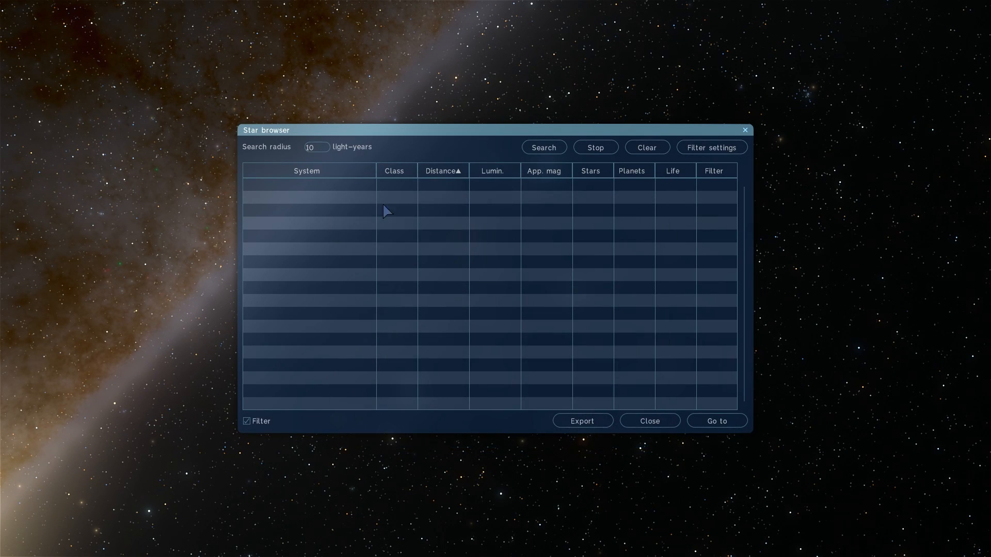
Set the search radius to 90 light-years and run the search
click(315, 147)
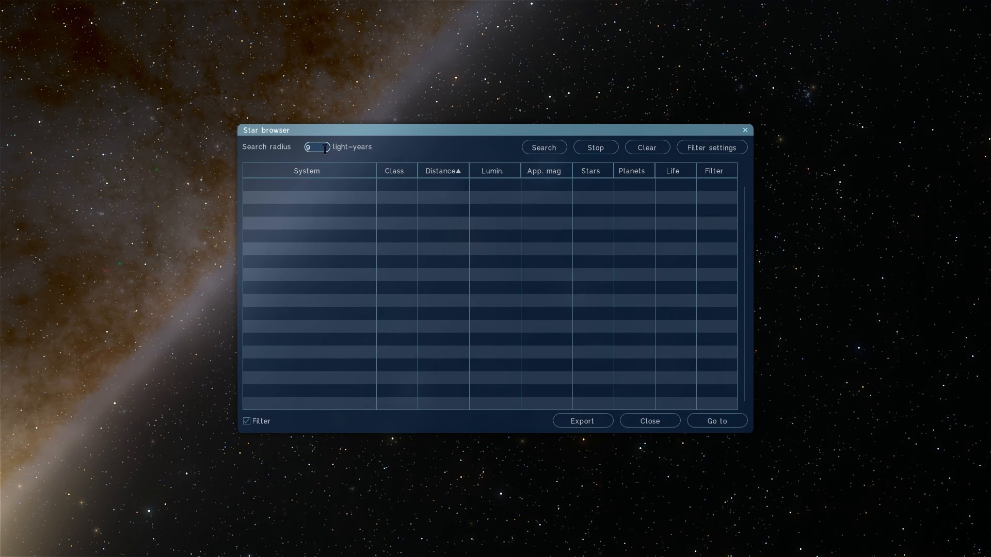
text(9)
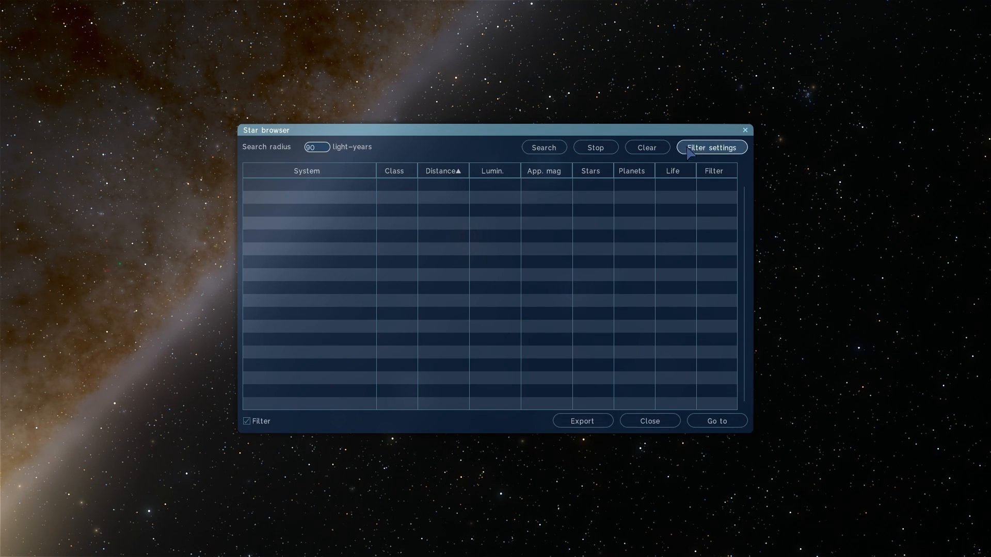
click(542, 147)
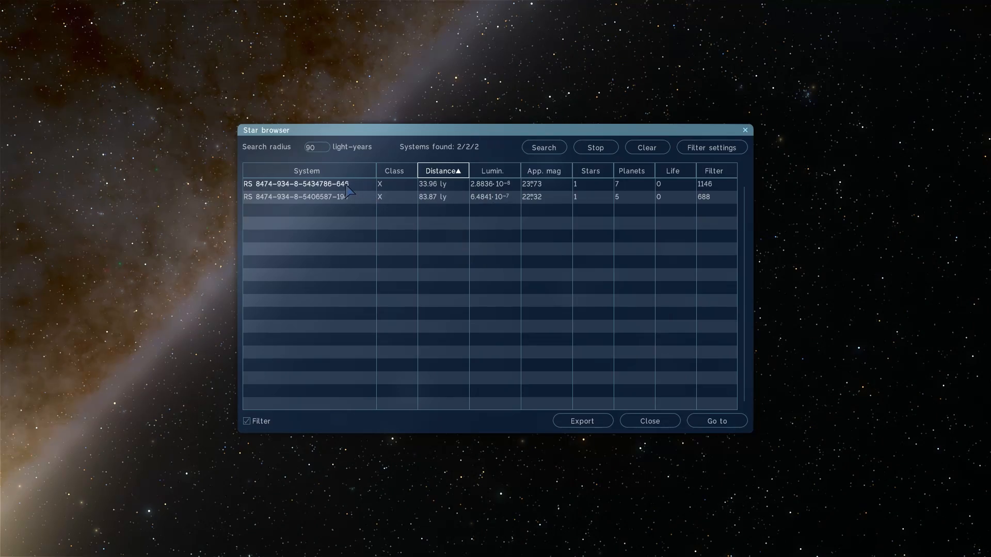
click(297, 183)
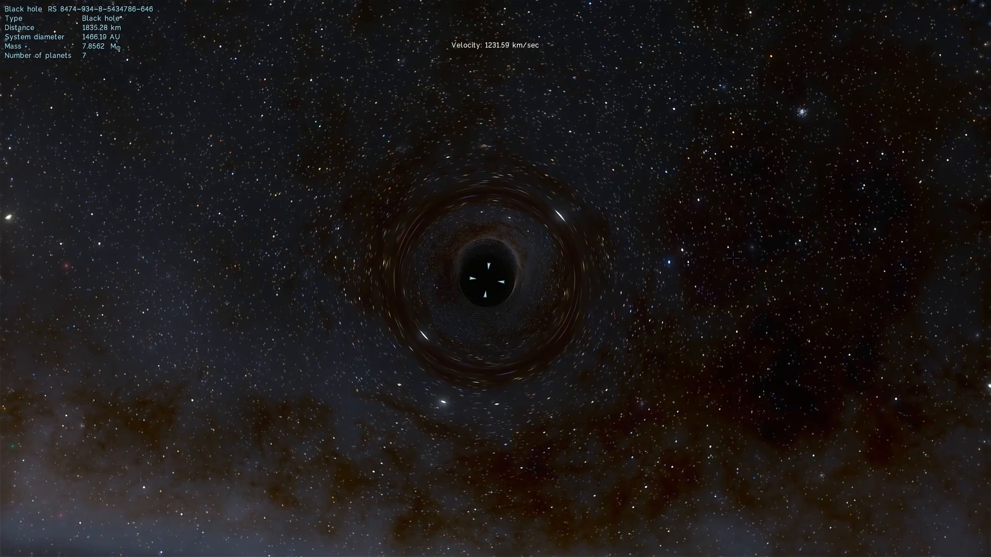
scroll(down, 3)
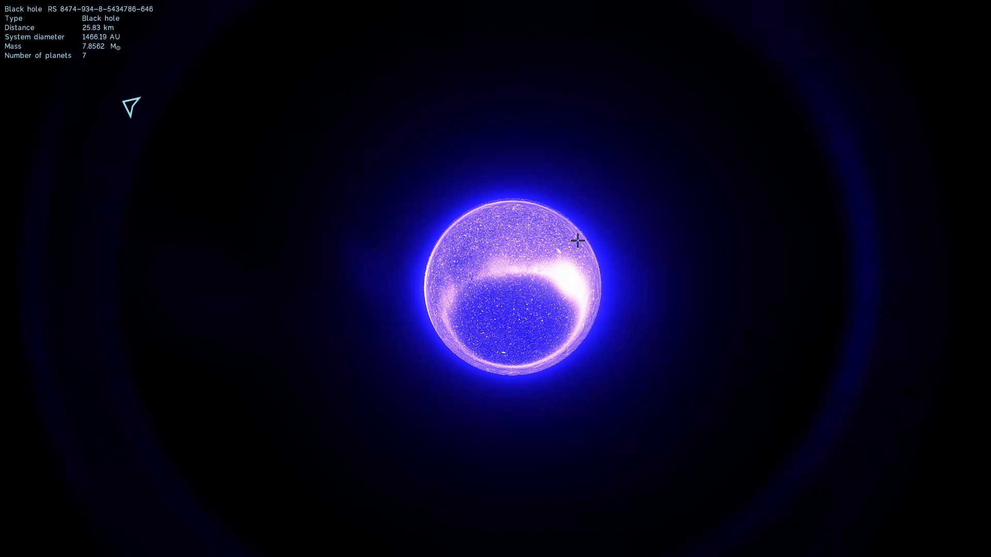
mouse_move(700, 329)
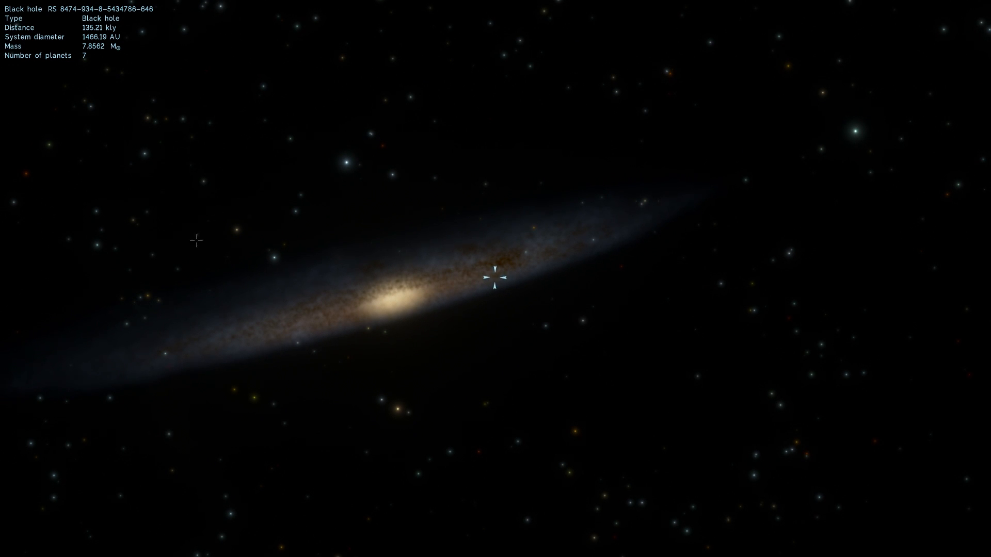
mouse_move(411, 231)
text(Sgr A*)
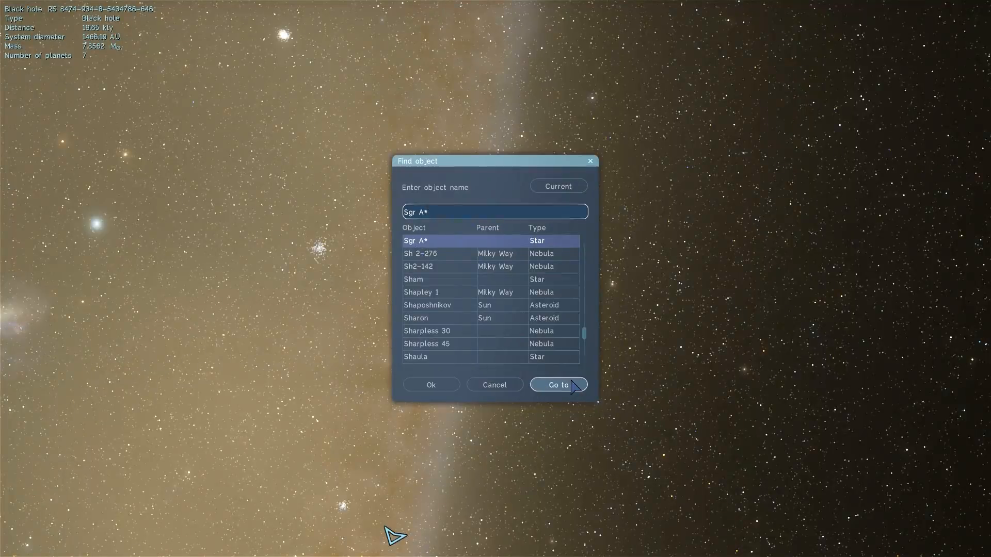
Fly to Sgr A*, about 148 AU away, and lower the exposure compensation
click(558, 385)
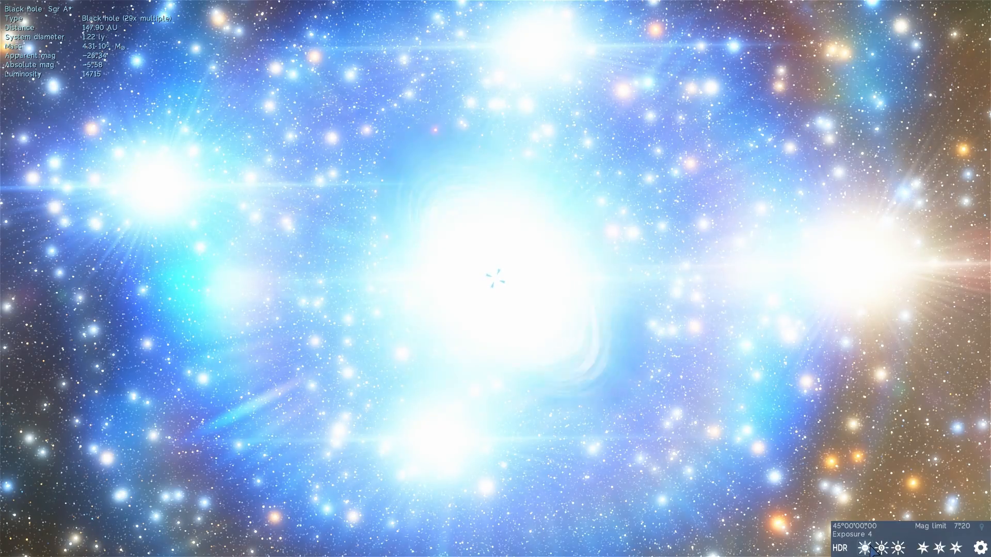
click(861, 536)
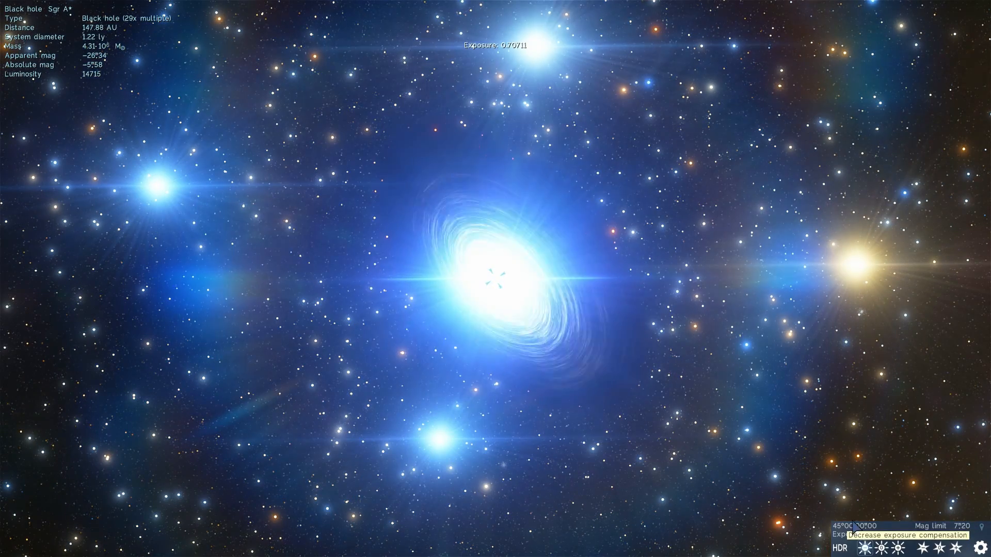